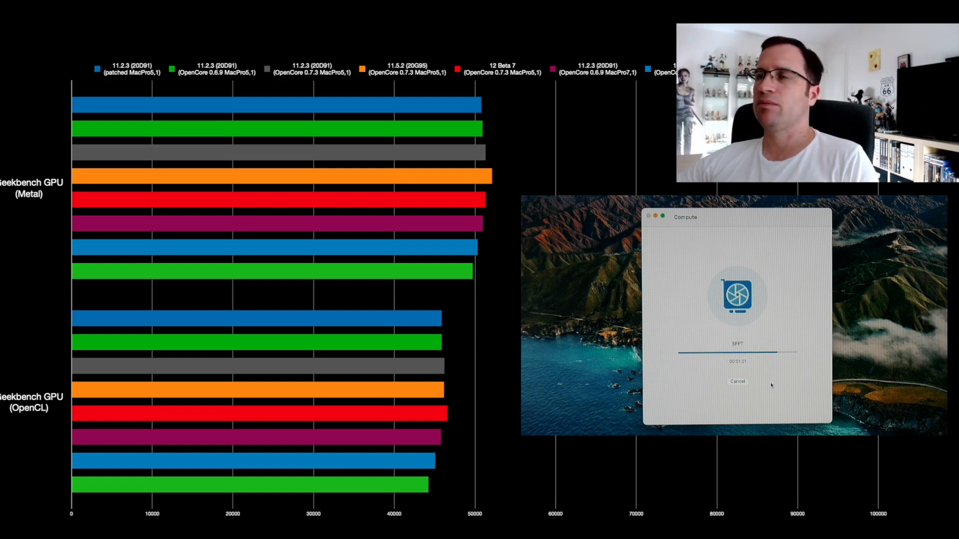
{"action": "left_click", "coordinate": [737, 381]}
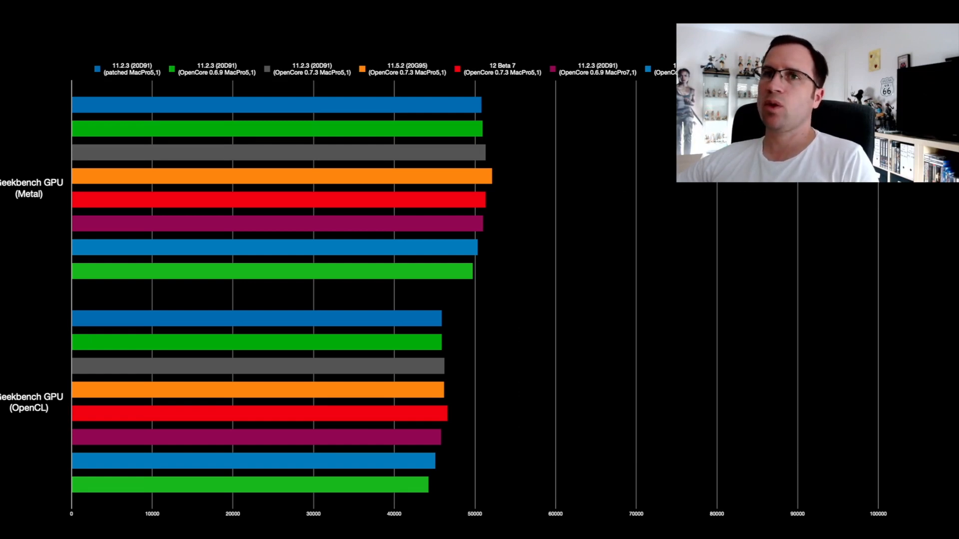